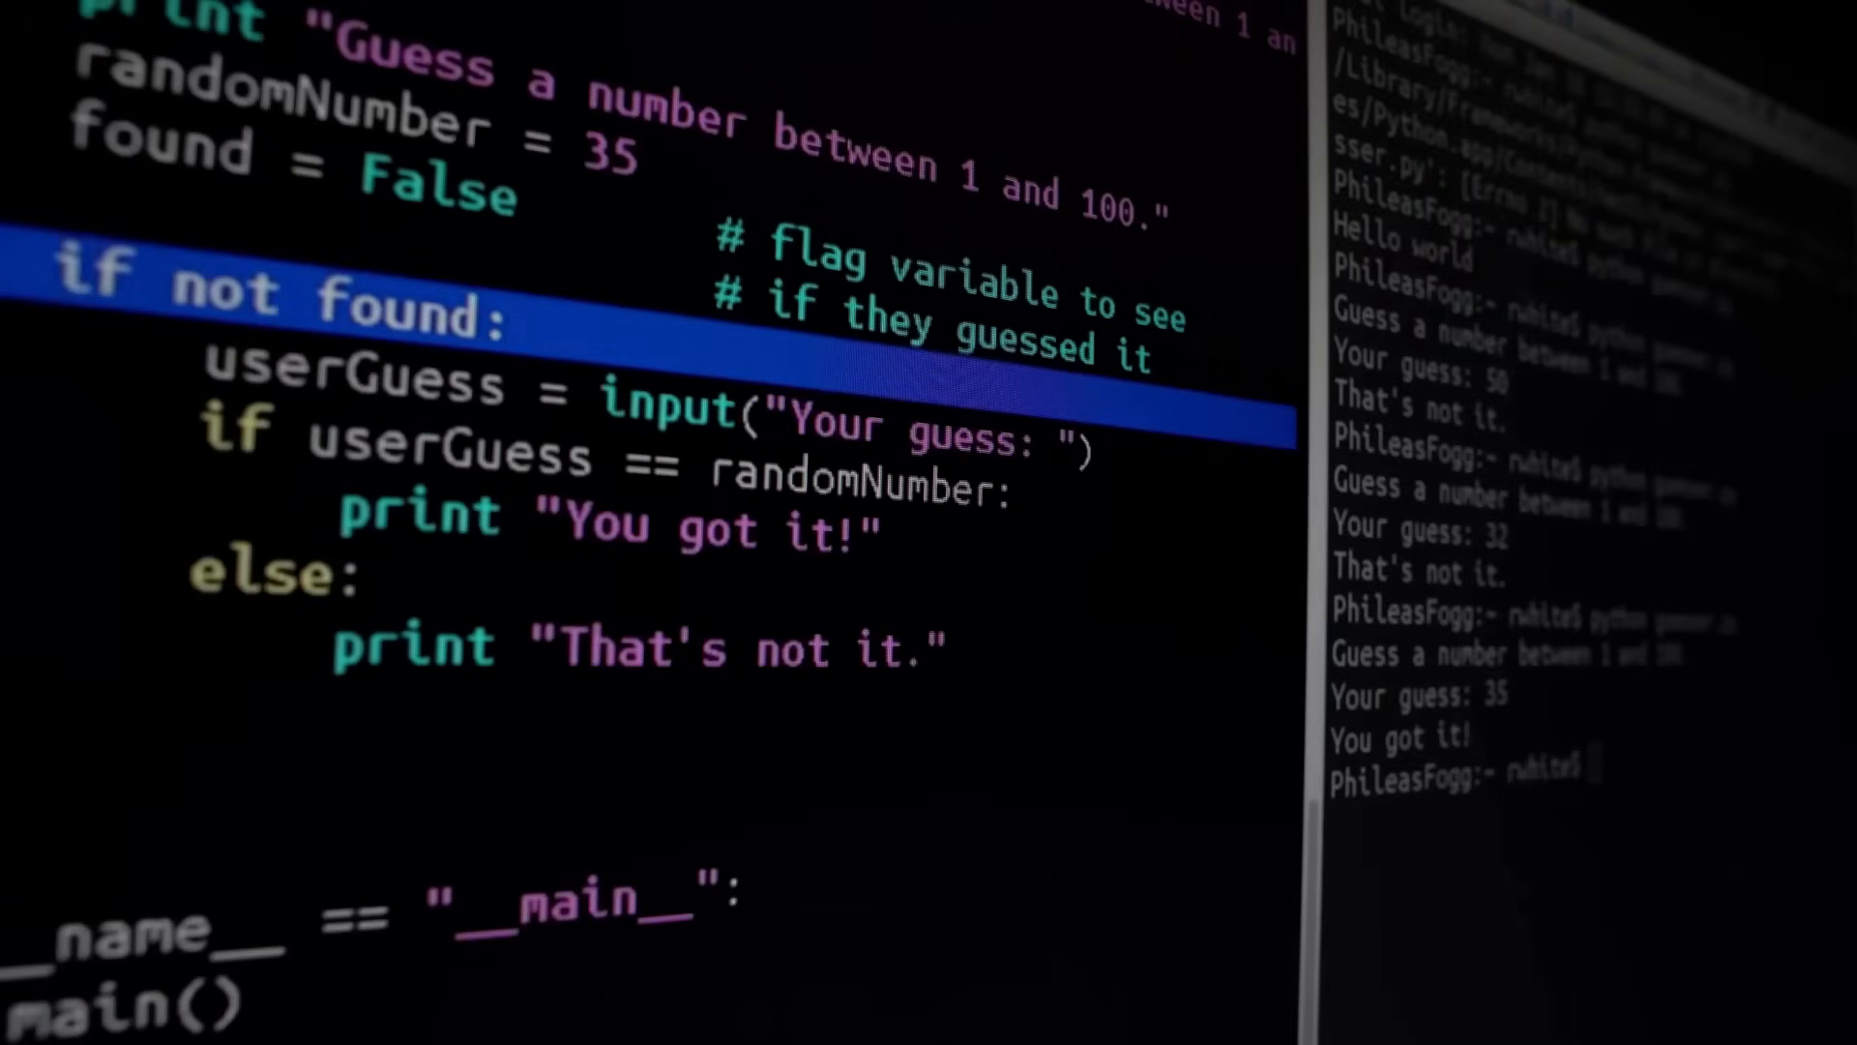
pyautogui.write('while')
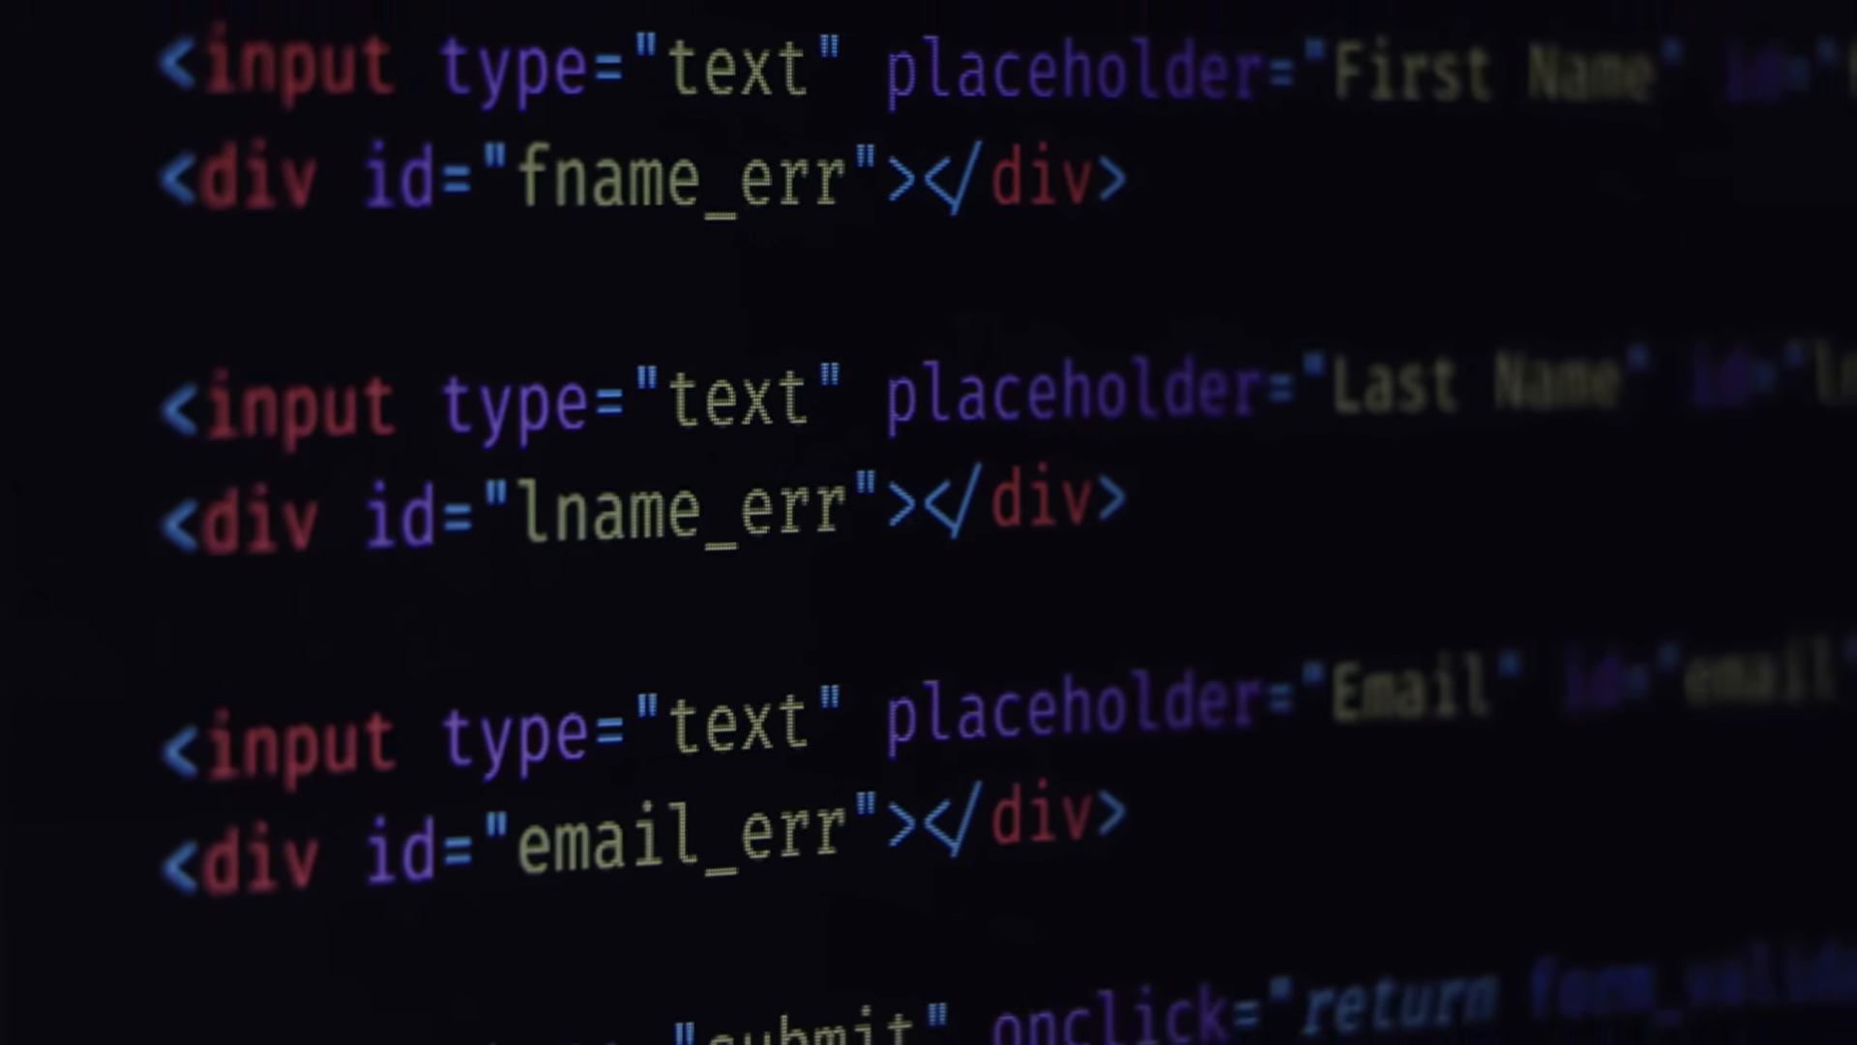
pyautogui.scroll(3)
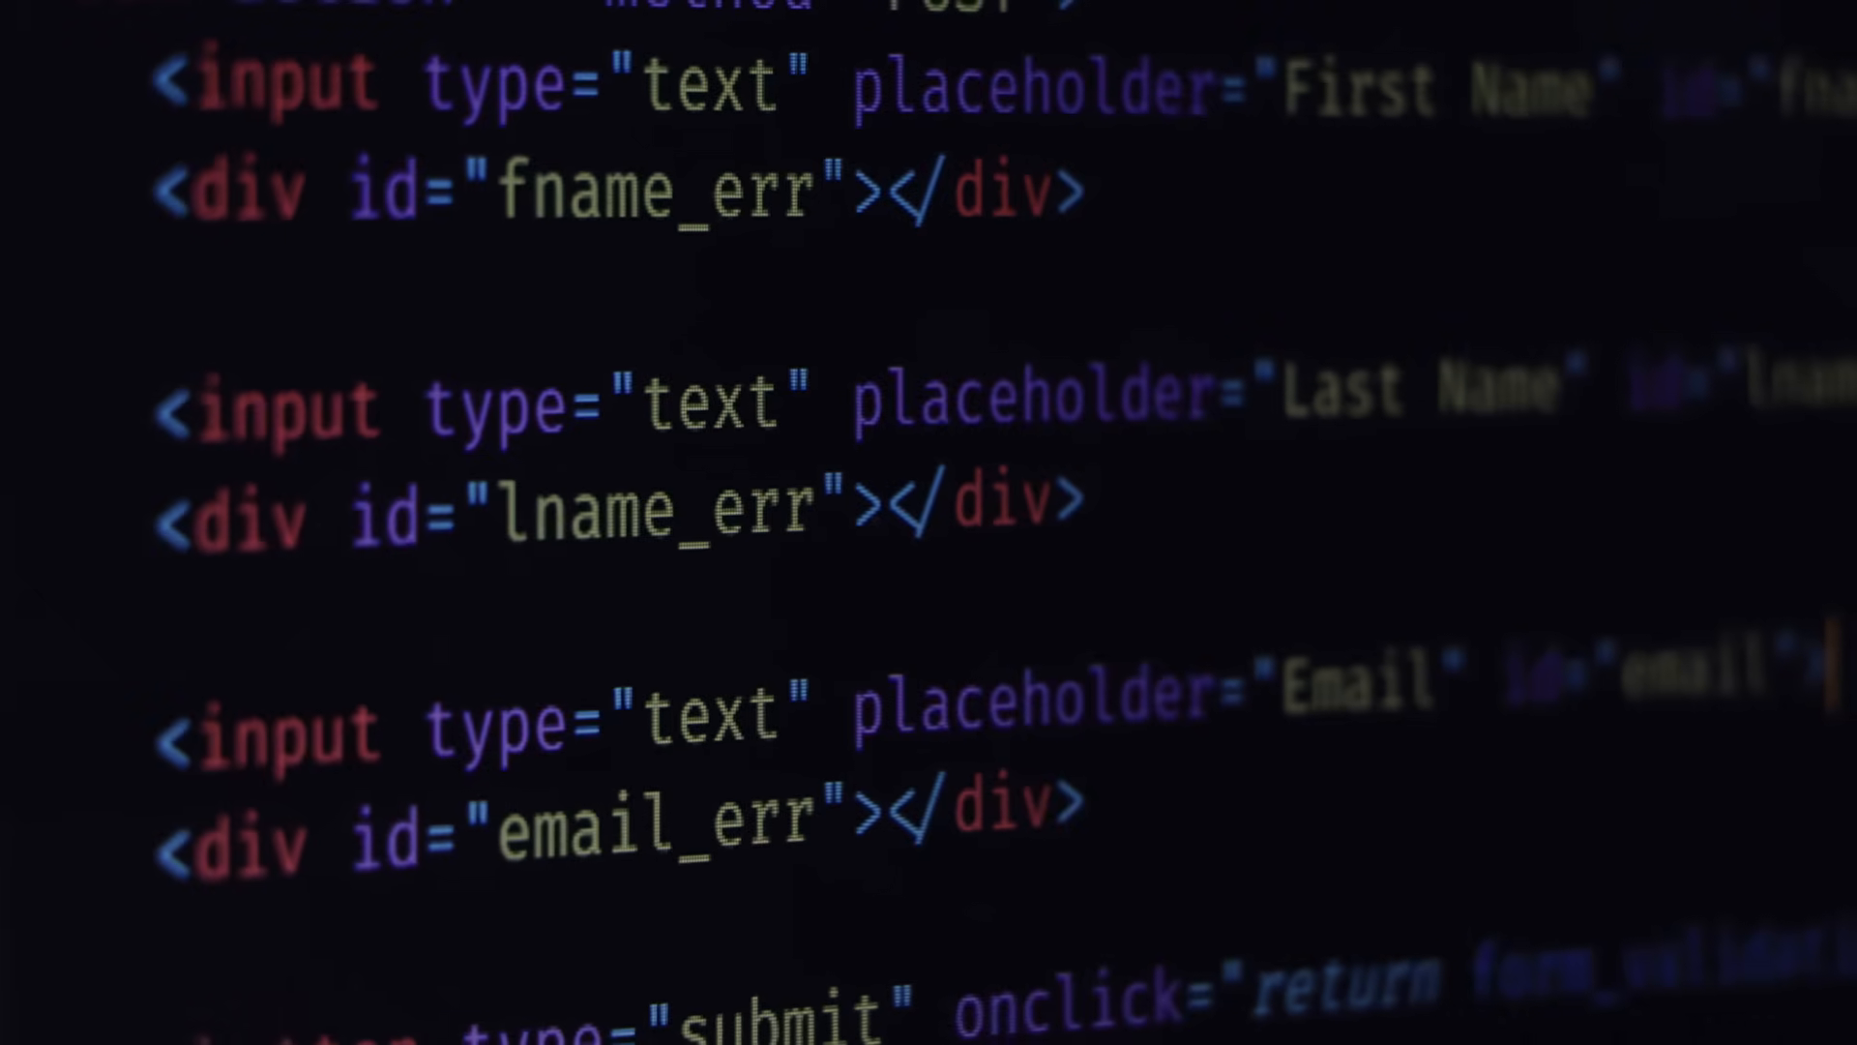